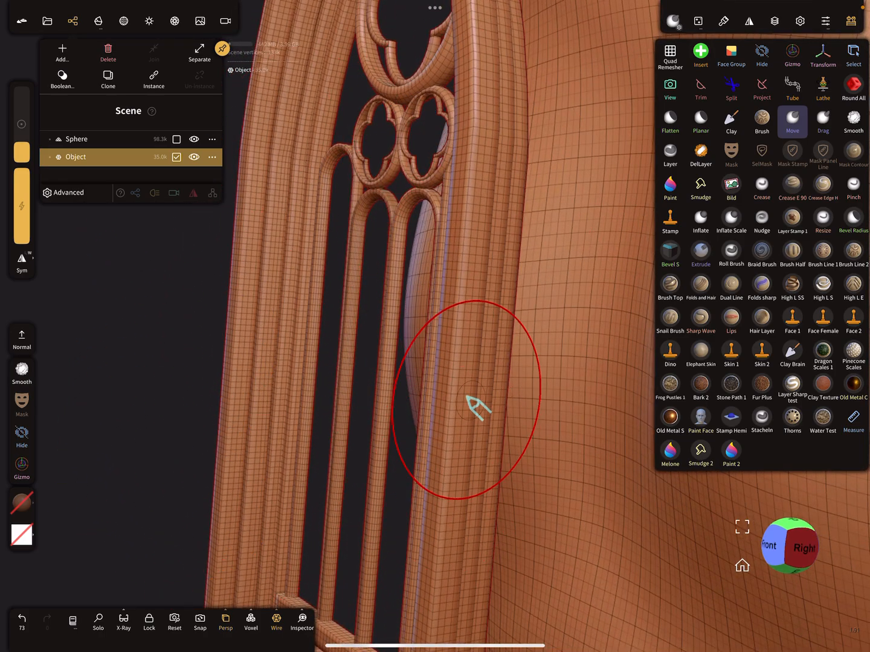
Zoom out to frame window and surface together, then undo the last edit.
{"action": "left_click_drag", "start_coordinate": [474, 409], "coordinate": [459, 203]}
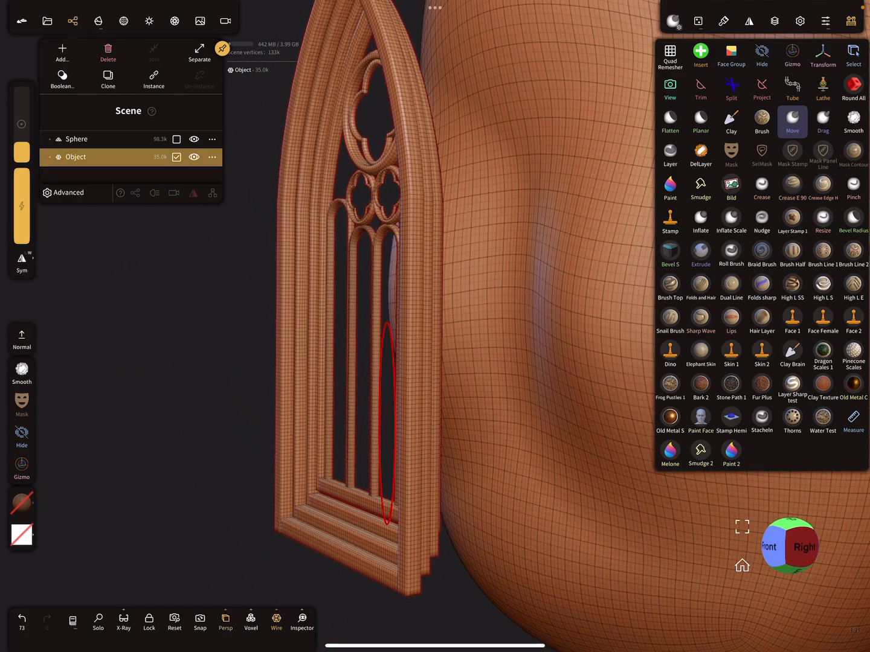
{"action": "left_click", "coordinate": [51, 157]}
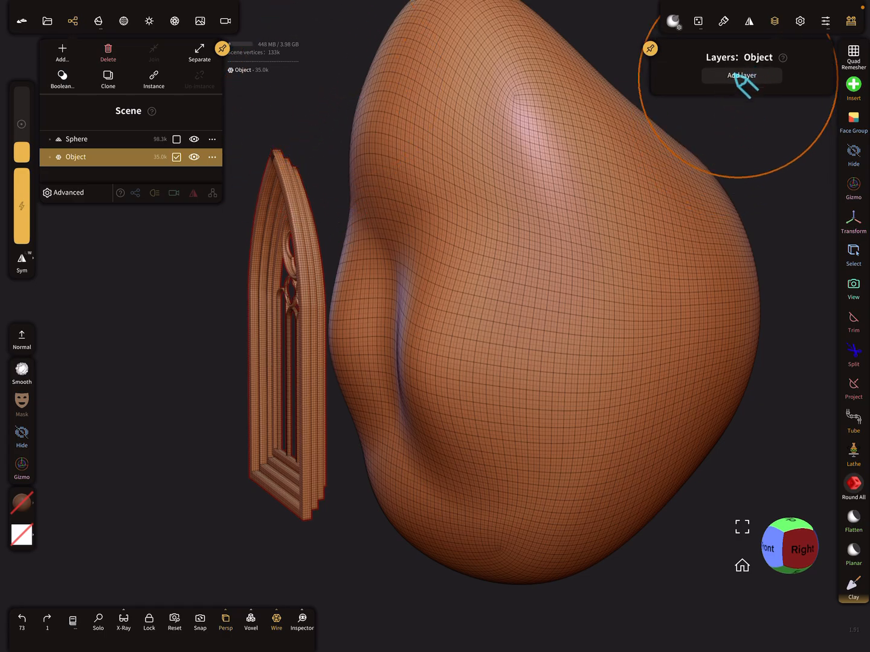
Add a new sculpting layer to the Object above the base shape.
{"action": "left_click", "coordinate": [741, 75]}
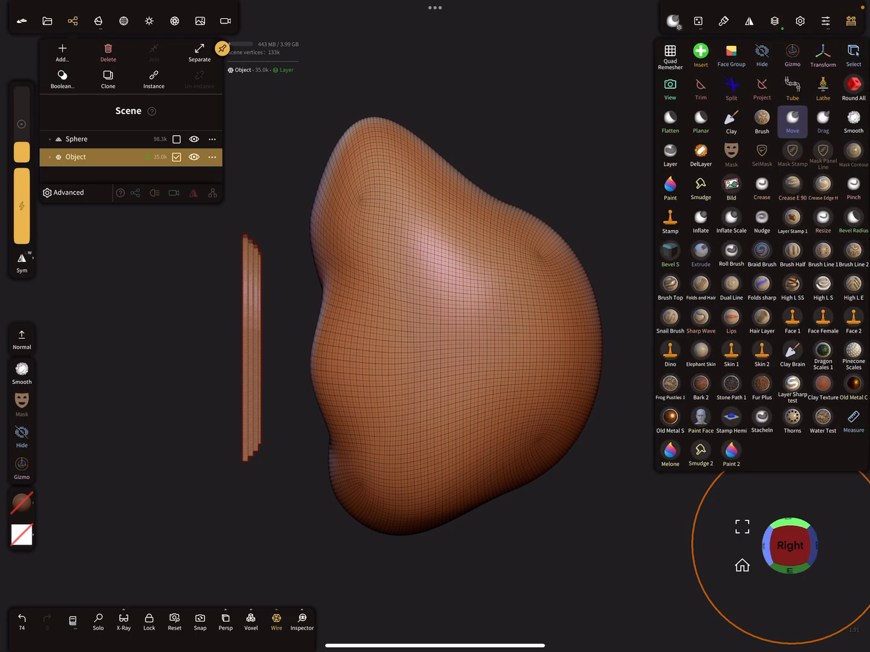
Switch to the Right view so the window faces the blob's curved side.
{"action": "left_click", "coordinate": [762, 90]}
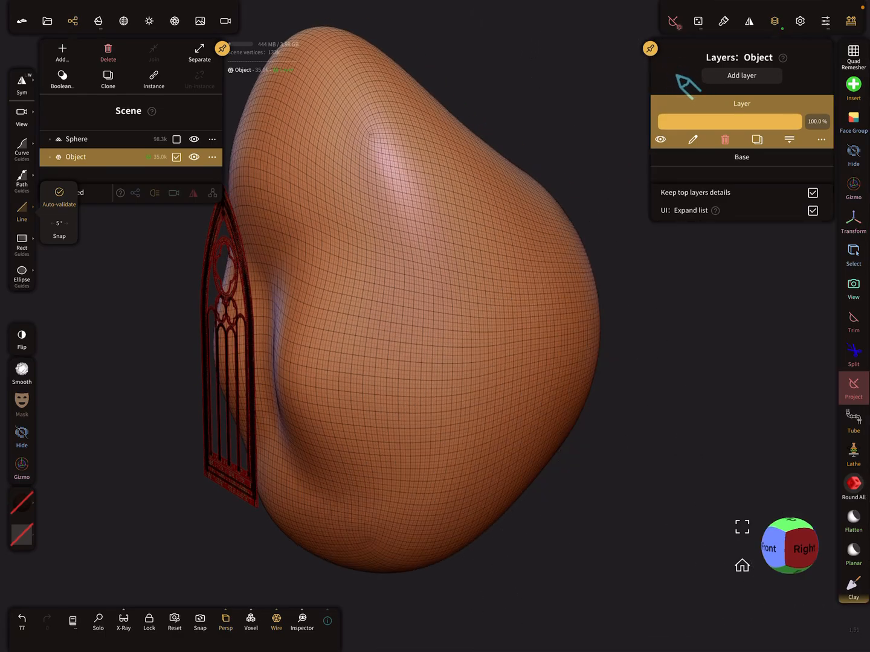
Add a second layer, Layer 1, on top of the Object's first layer.
{"action": "left_click", "coordinate": [742, 75]}
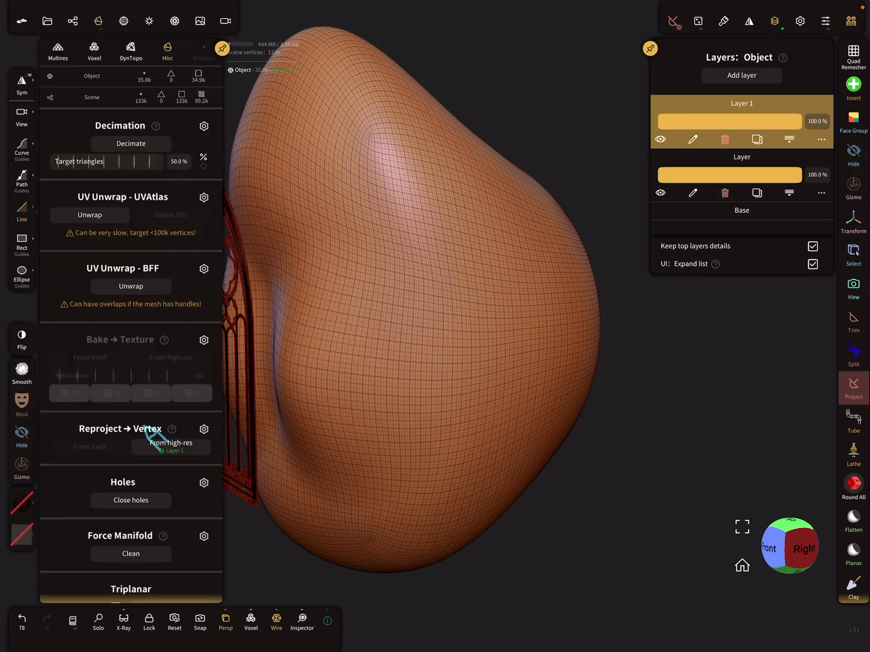
{"action": "mouse_move", "coordinate": [171, 429]}
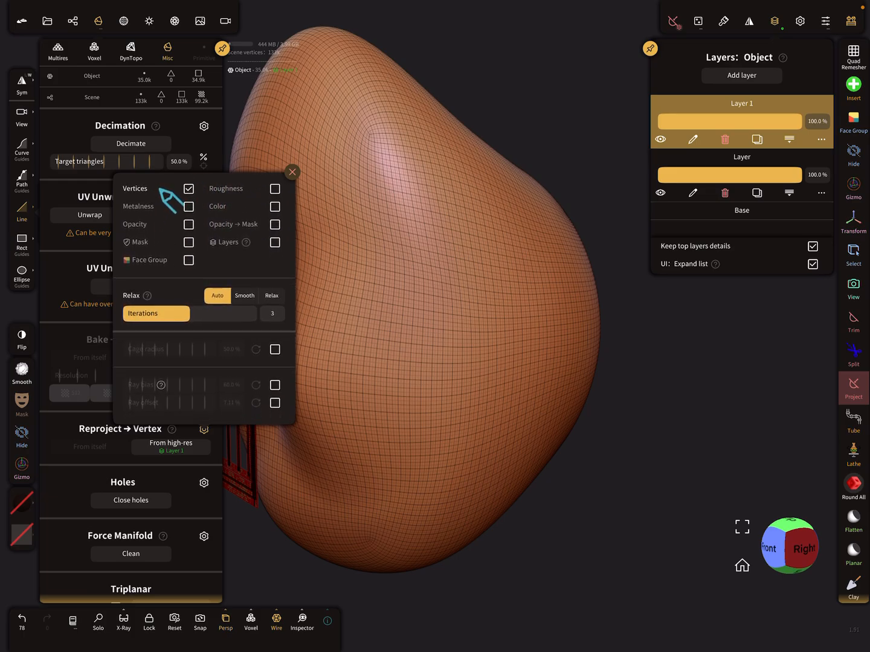
Enable Vertices in the Reproject → Vertex settings and close the options.
{"action": "left_click", "coordinate": [291, 172]}
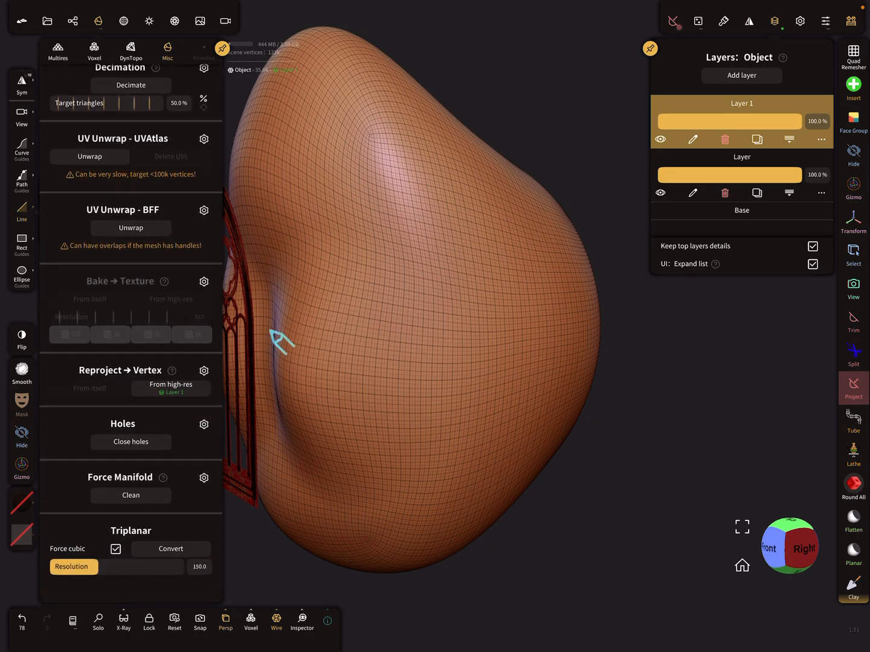
{"action": "left_click", "coordinate": [172, 385]}
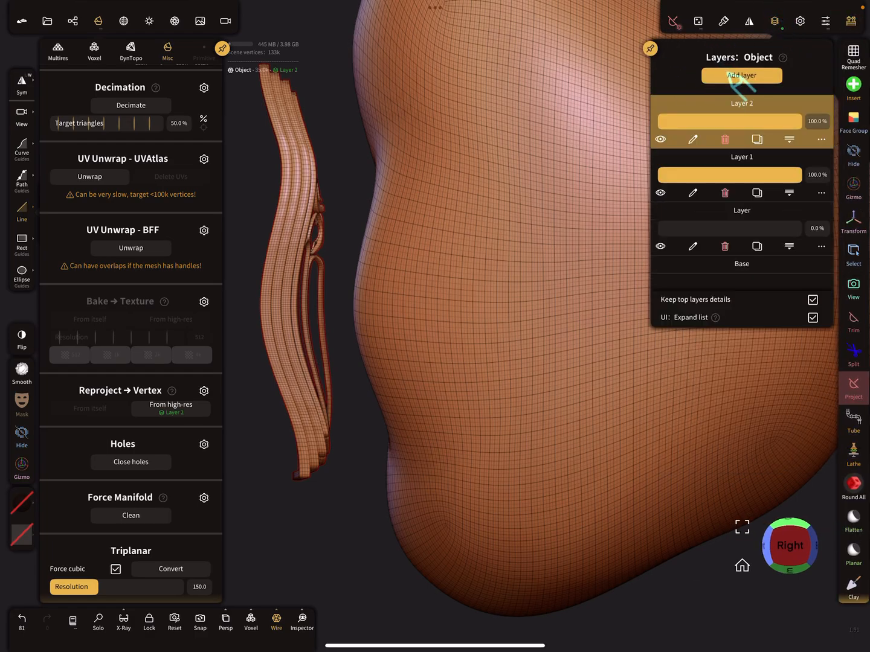
Add Layer 2 to the Object while the window stays conformed to the blob.
{"action": "left_click", "coordinate": [776, 20]}
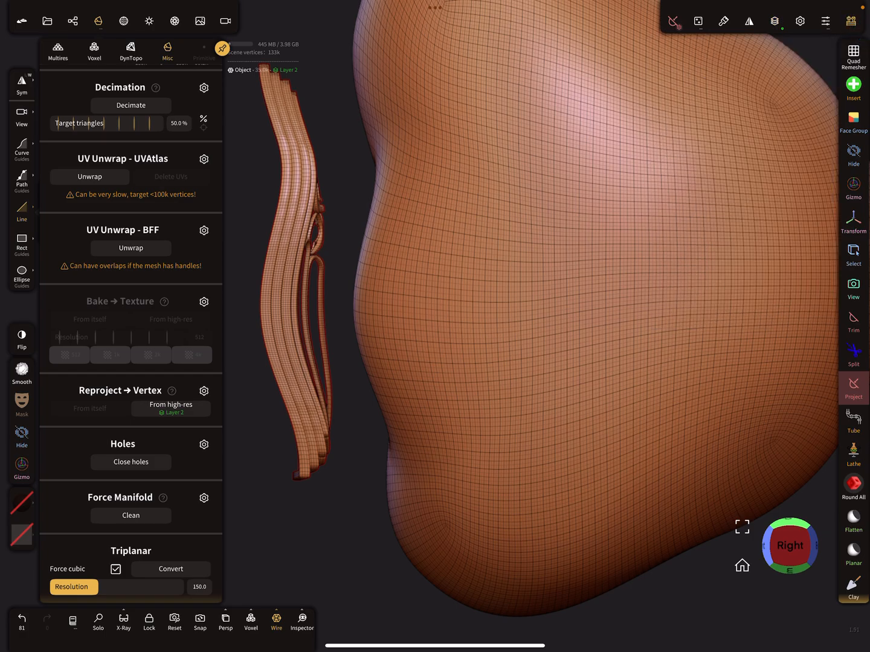